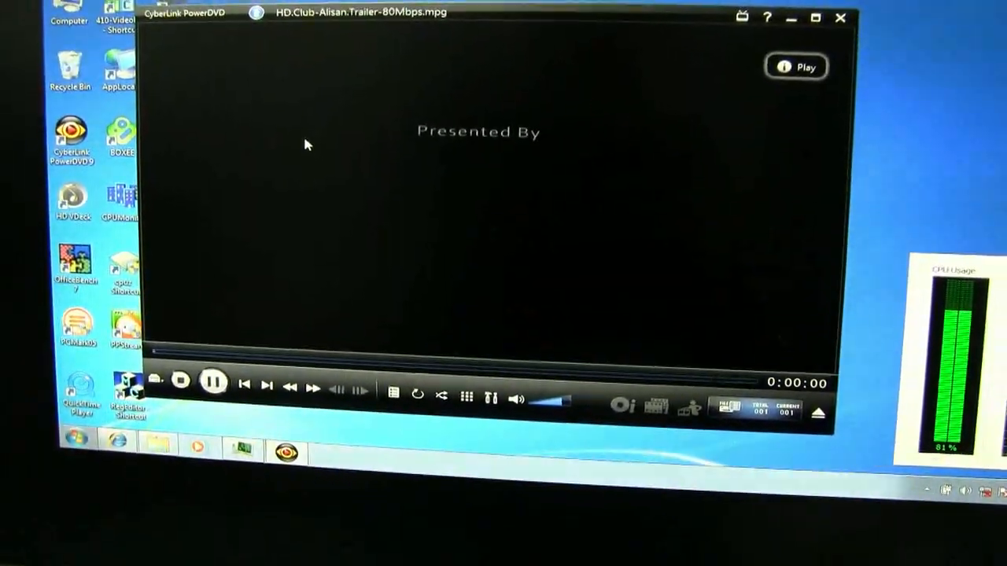
- Show the playback info overlay with time, video bitrate and audio format over the trailer
click(796, 66)
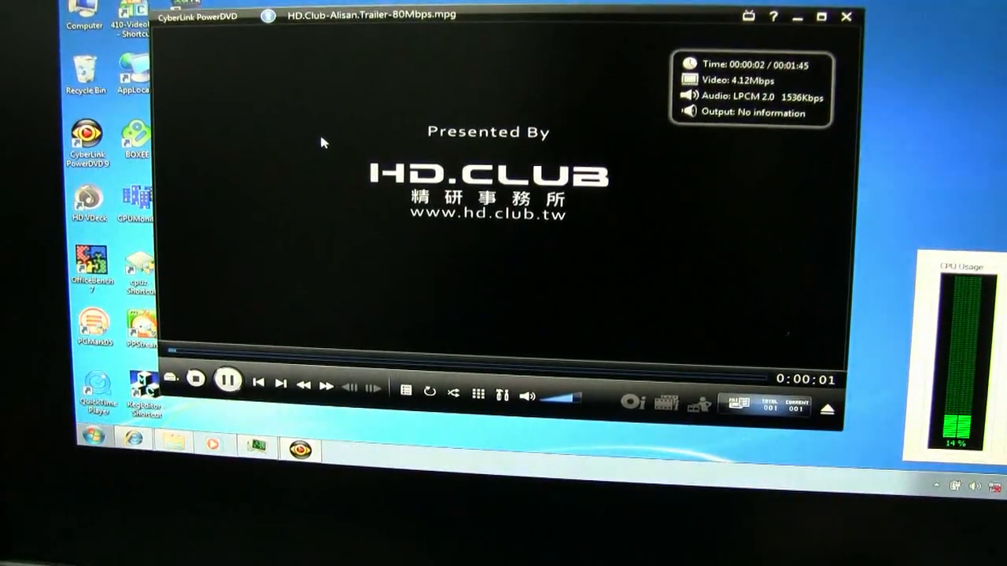